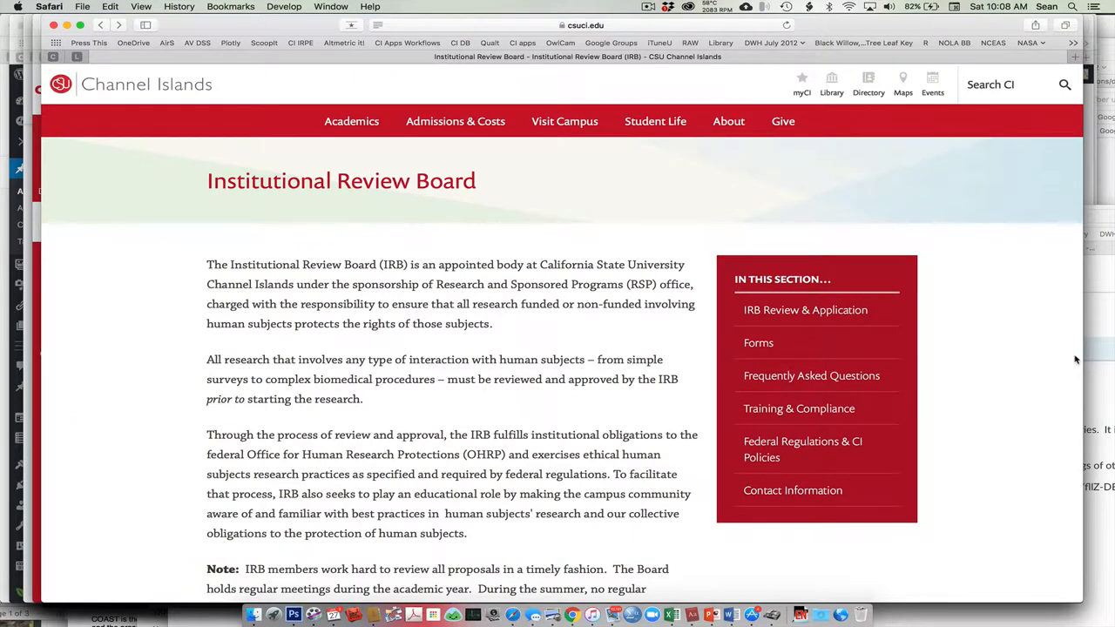
mouse_move(911, 292)
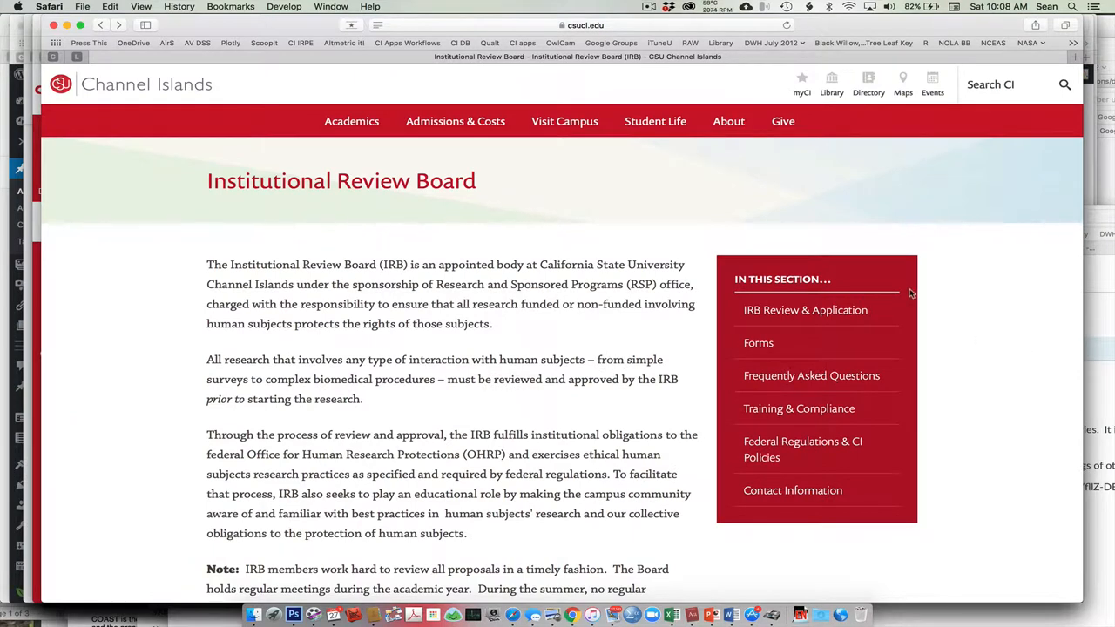
mouse_move(411, 191)
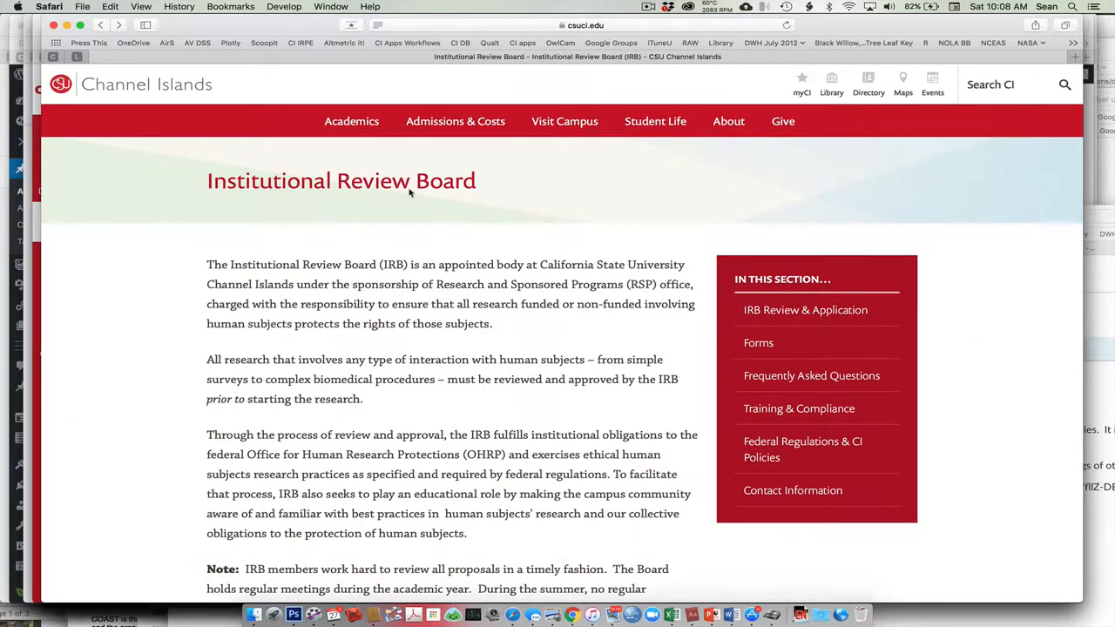
mouse_move(452, 190)
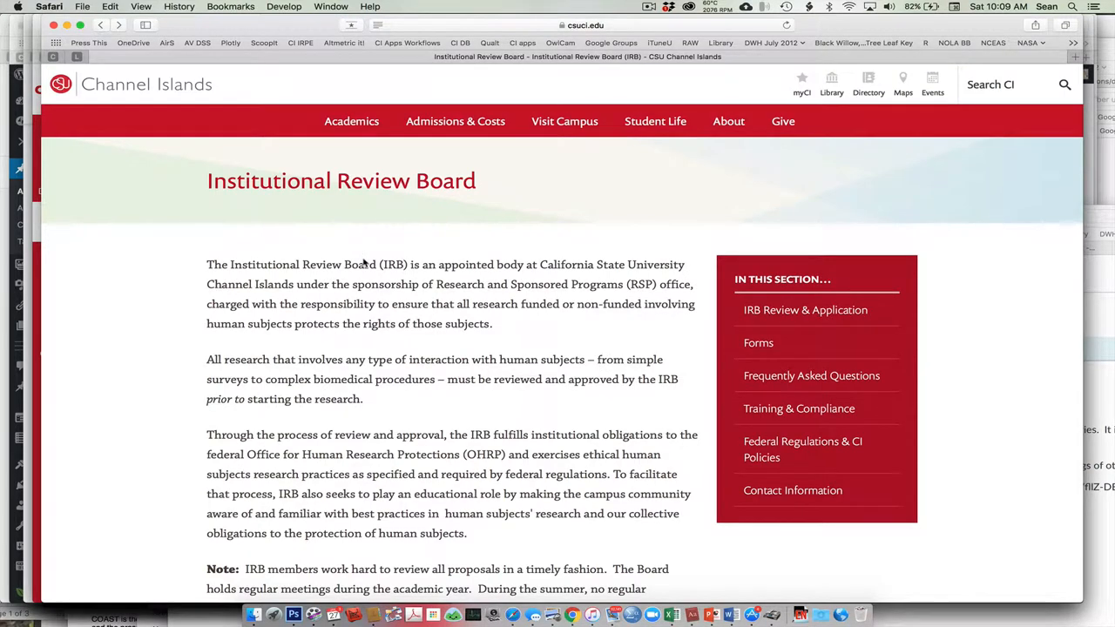
mouse_move(798, 407)
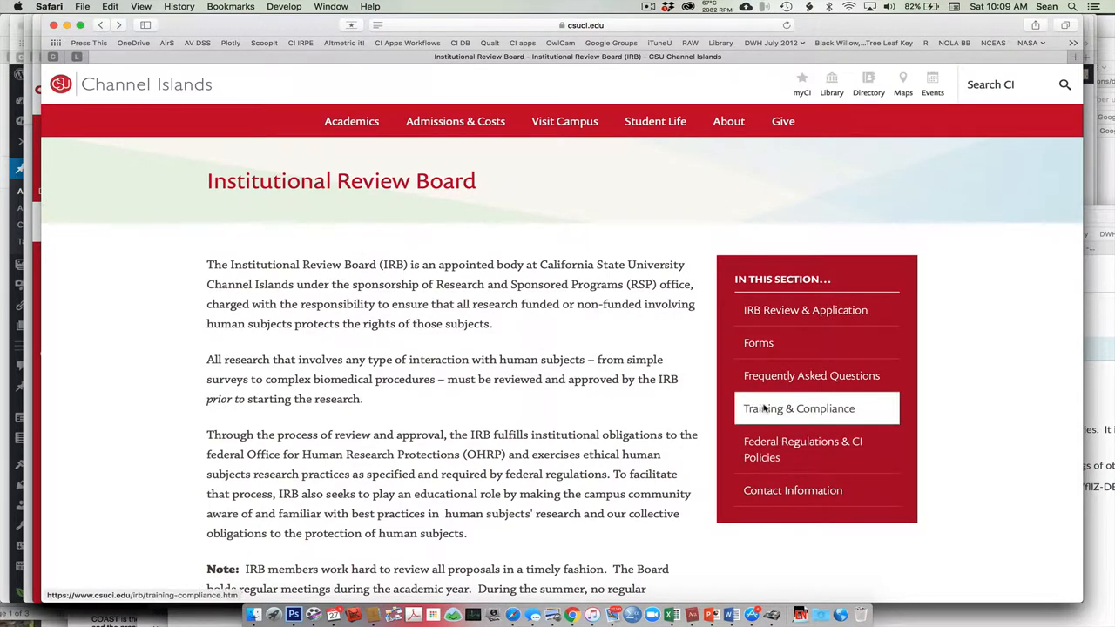
Step: Follow the Collaborative Institutional Training Initiative link from the Training & Compliance page
left_click(798, 408)
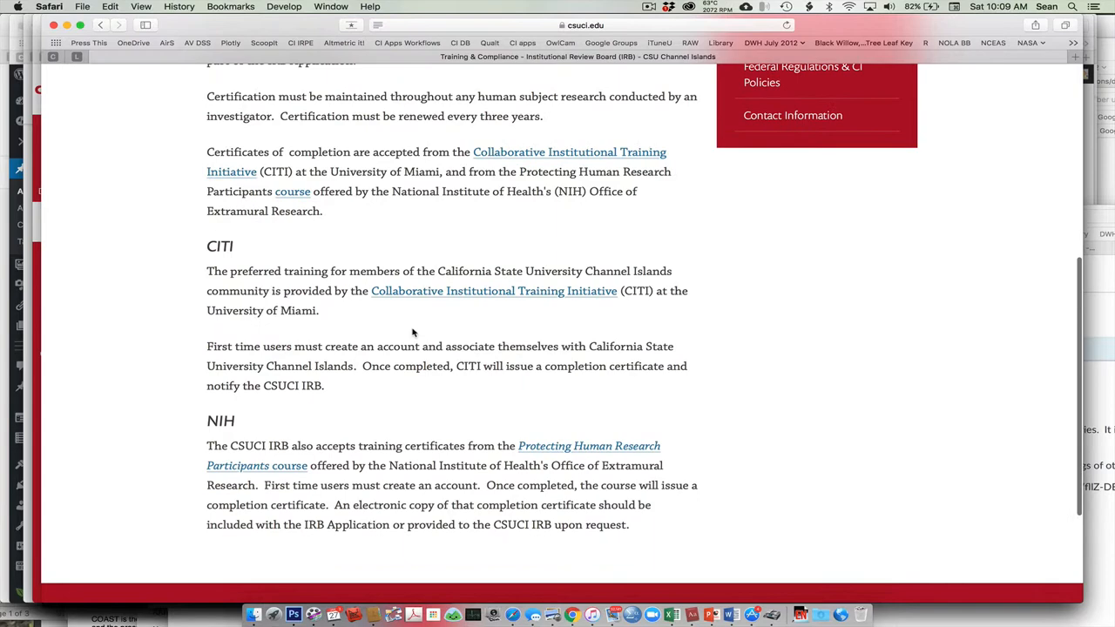
left_click(494, 289)
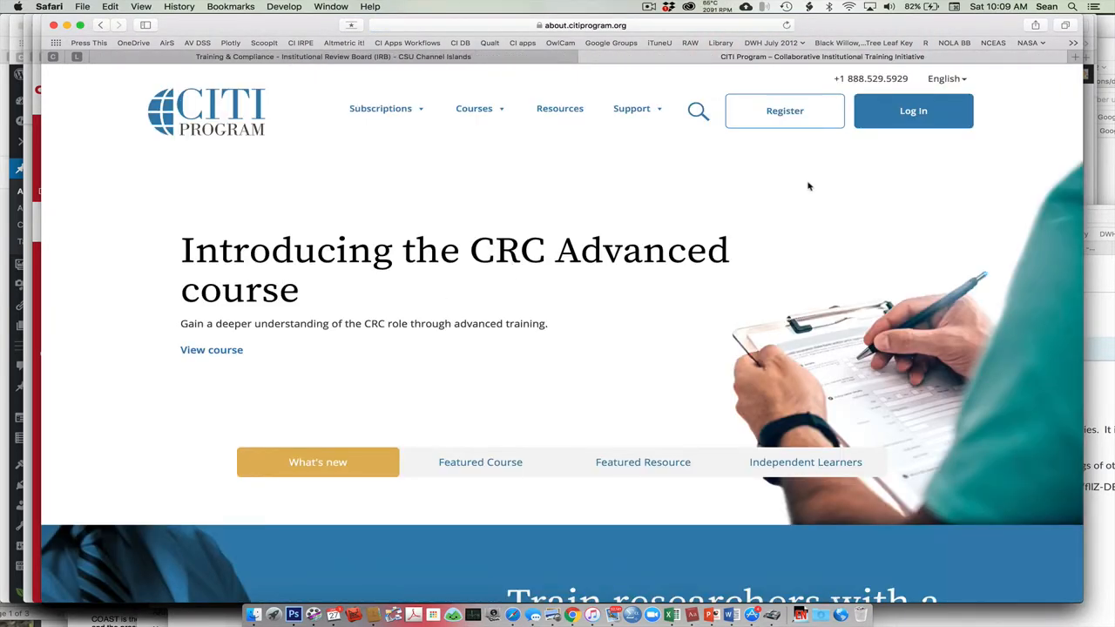
mouse_move(773, 173)
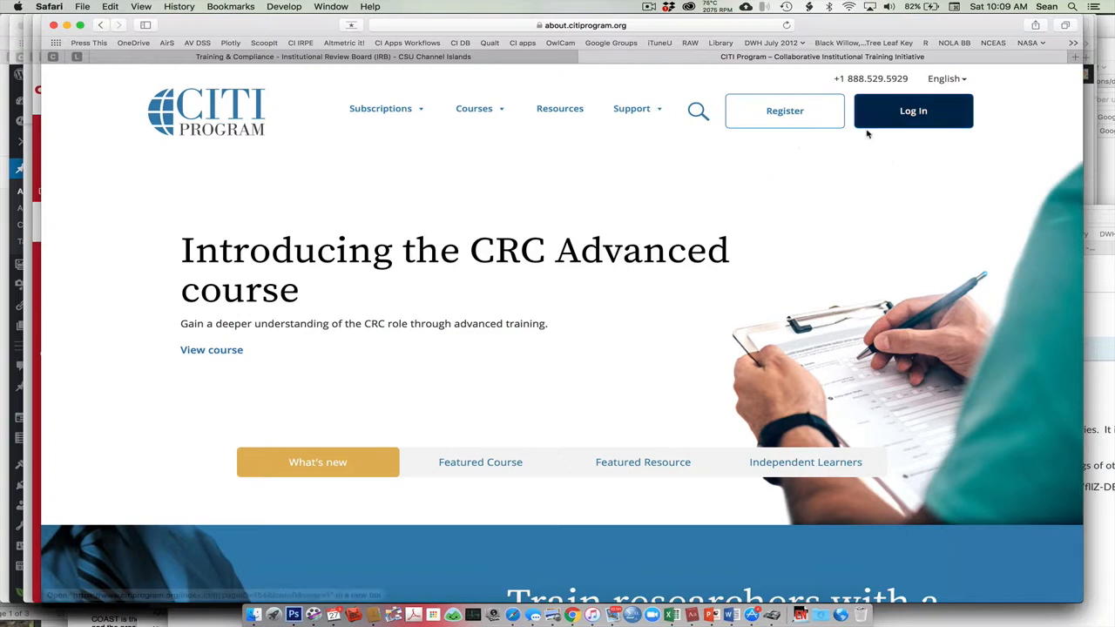
Step: Register as a new learner from the CITI Program home page
left_click(783, 111)
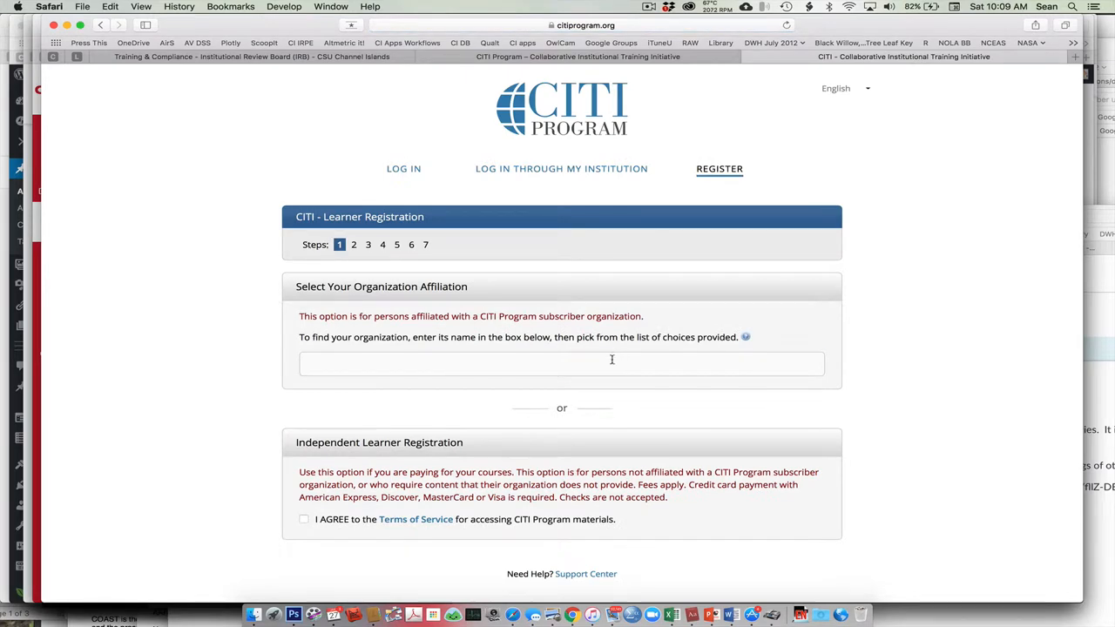
Step: Affiliate with California State University Channel Islands, accept the agreements, and continue to step 2 personal information
type("California State University")
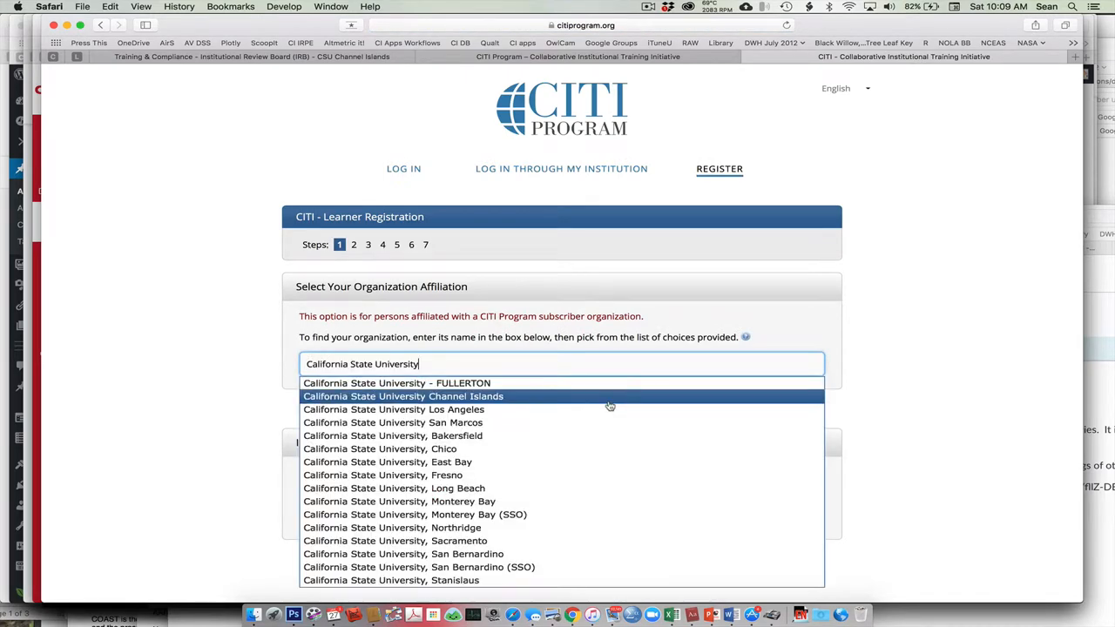
left_click(403, 397)
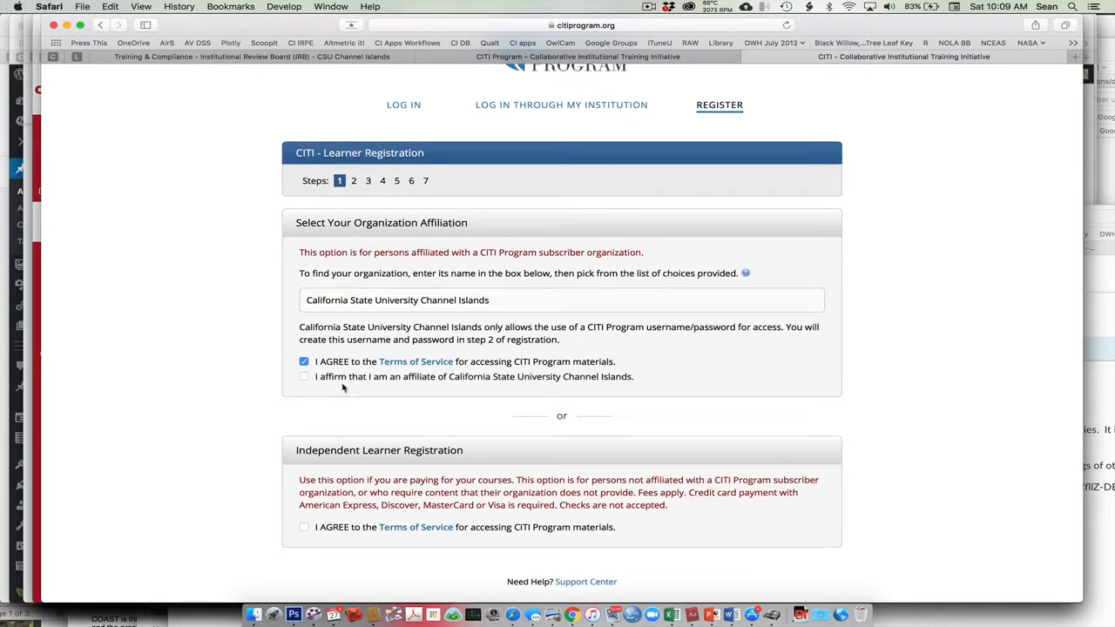
left_click(303, 376)
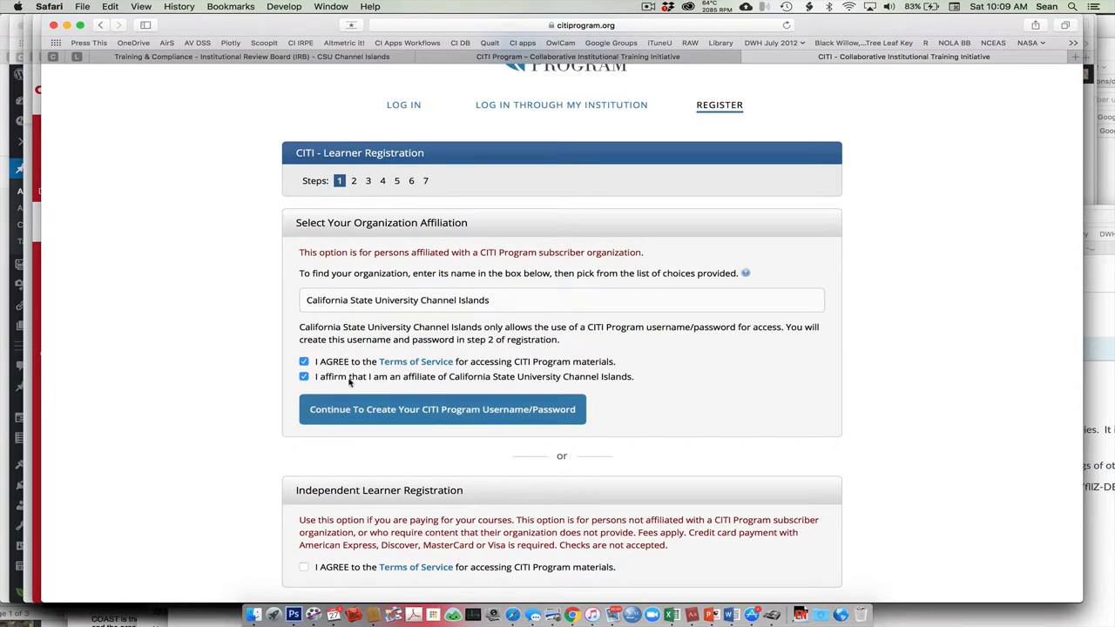
left_click(442, 409)
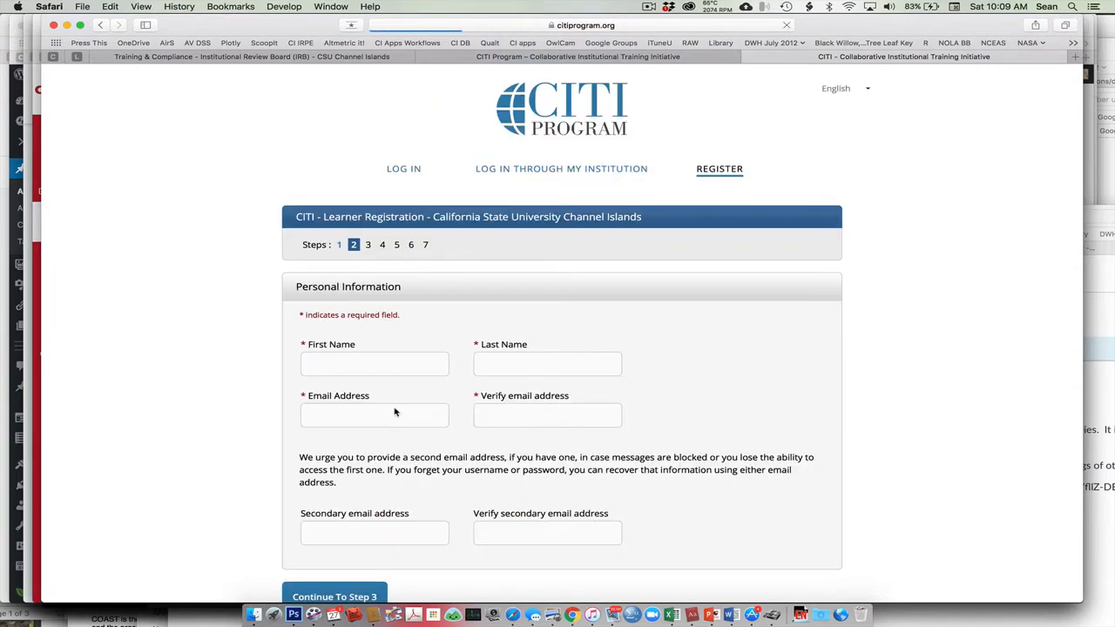
scroll("down", 3)
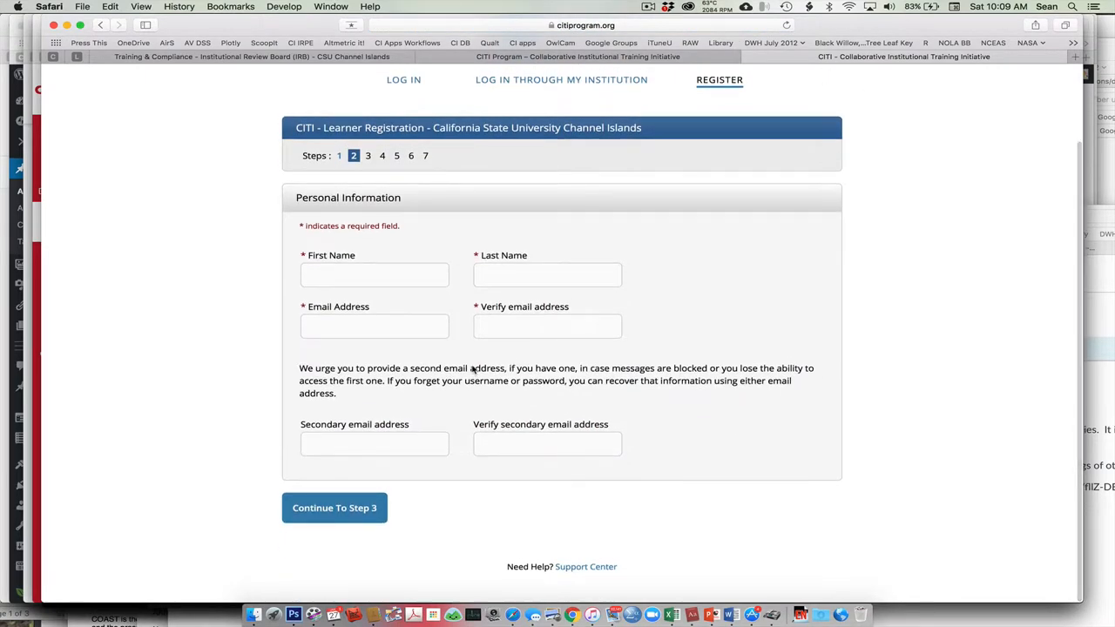